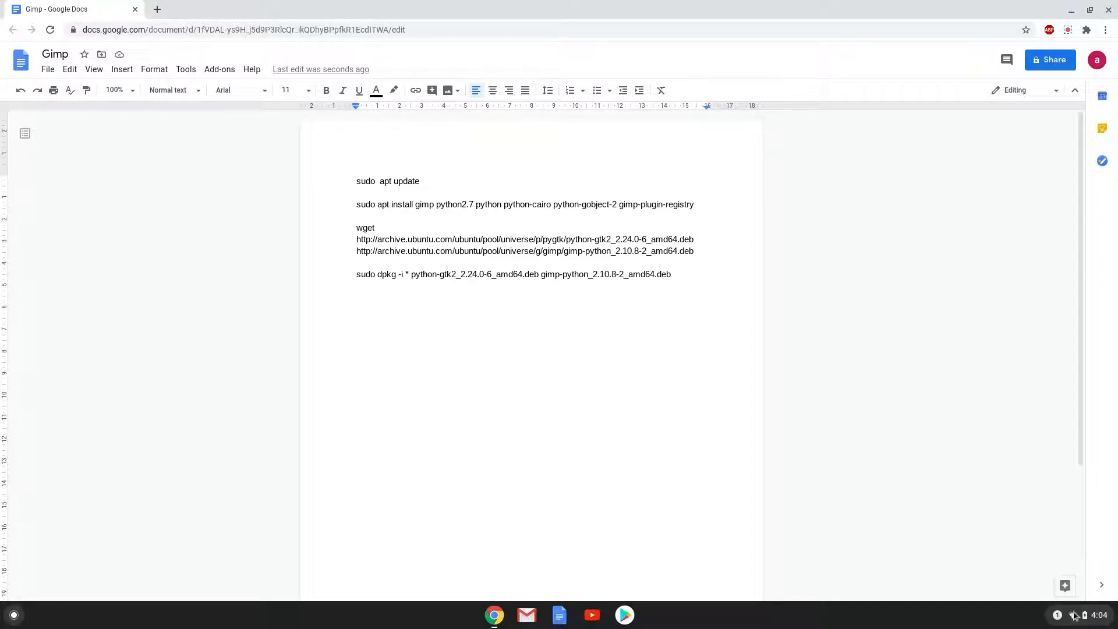
Step: Open Chrome OS Settings, go to Linux (Beta), and start turning it on
{"action": "left_click", "coordinate": [1073, 615]}
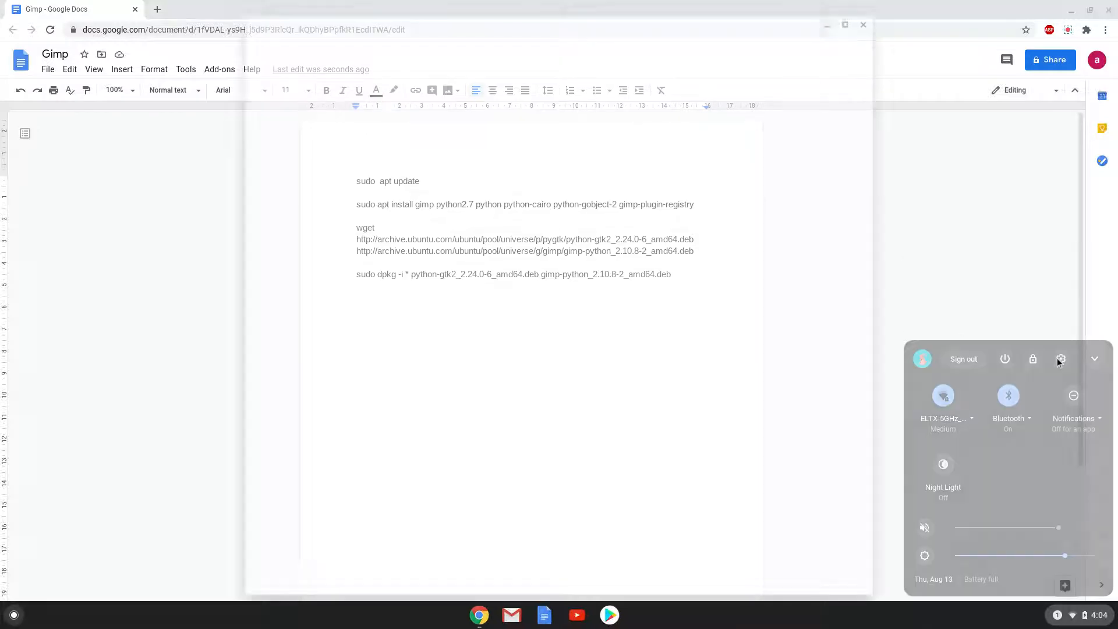
{"action": "left_click", "coordinate": [1060, 358]}
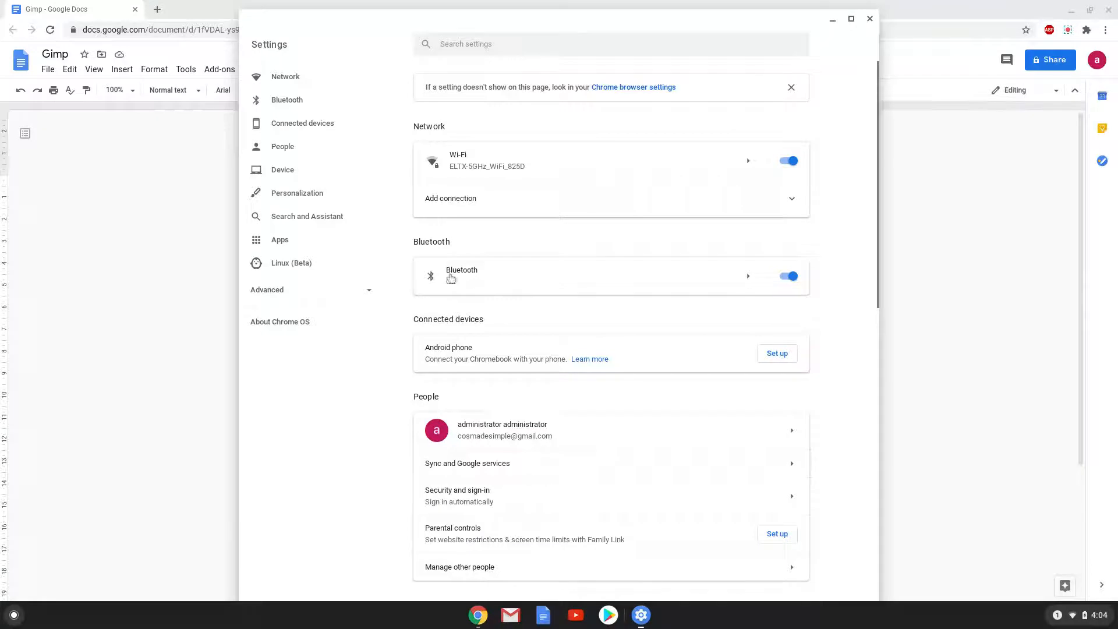
{"action": "left_click", "coordinate": [291, 263]}
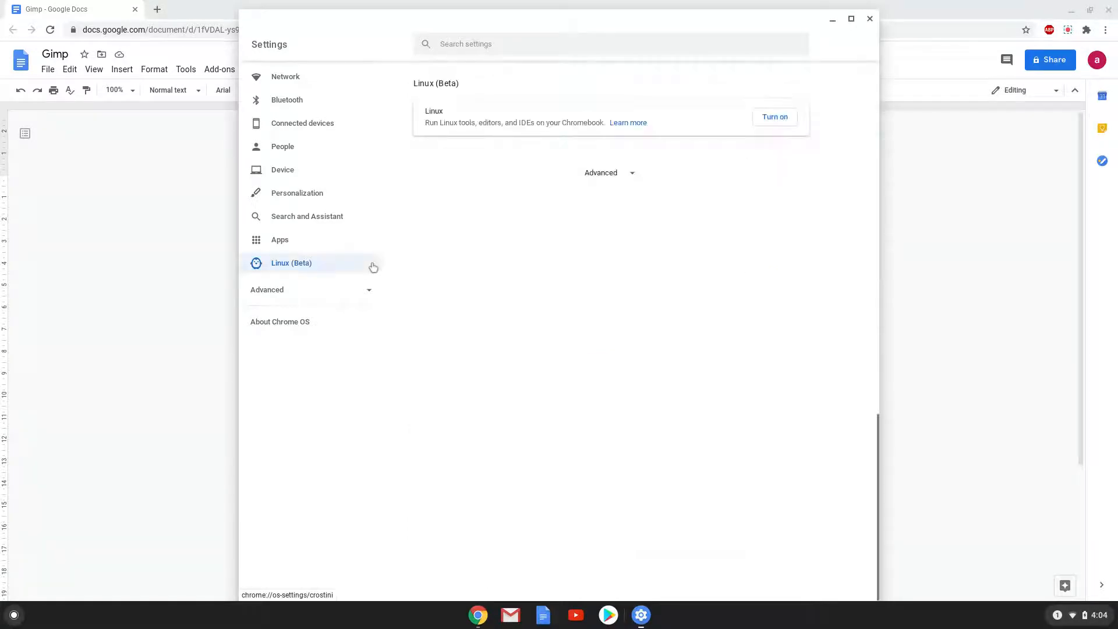
{"action": "mouse_move", "coordinate": [479, 226]}
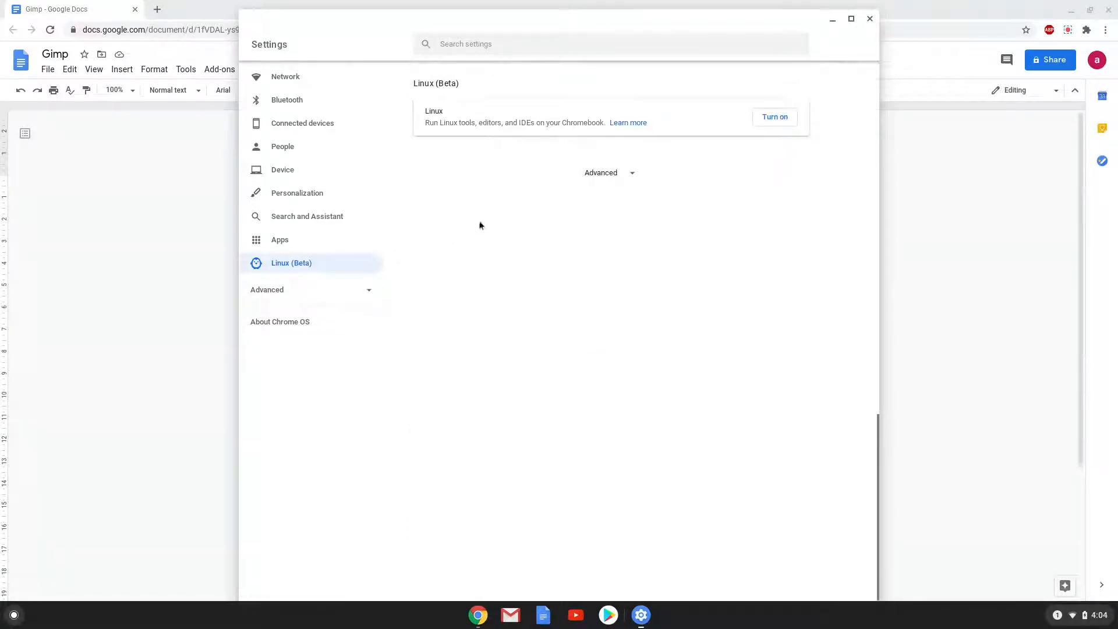
{"action": "mouse_move", "coordinate": [733, 136]}
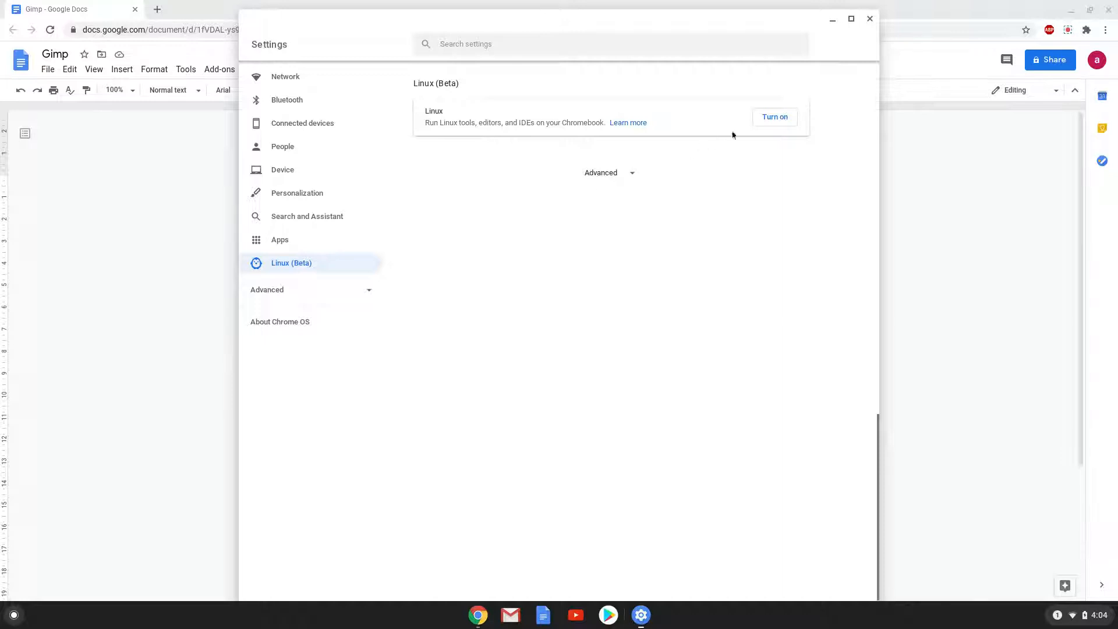
{"action": "left_click", "coordinate": [775, 116]}
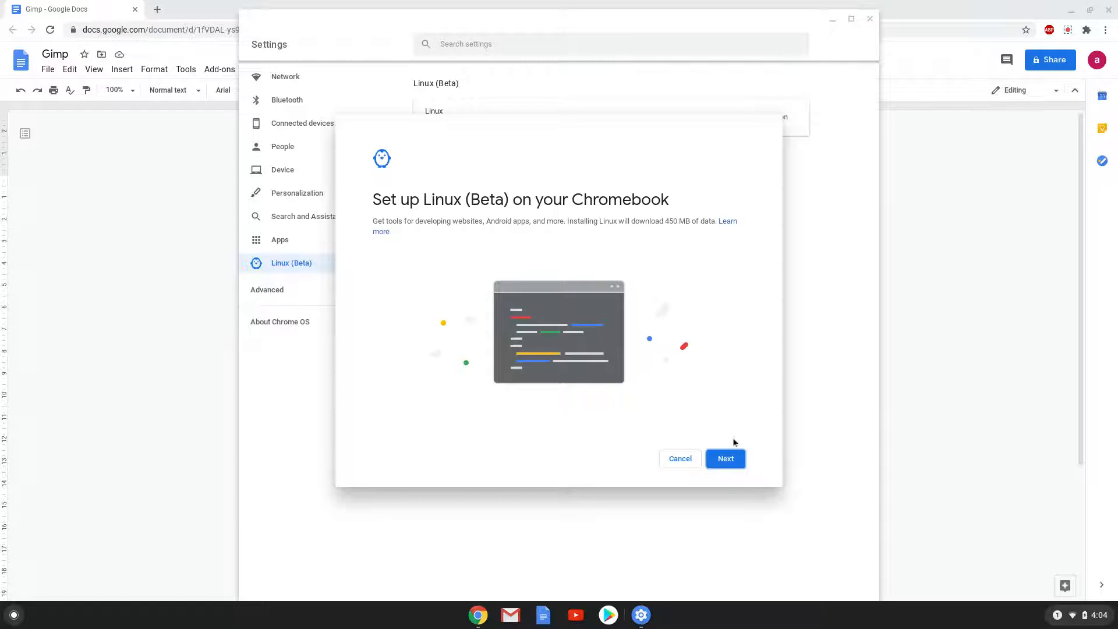
Step: Complete the Linux (Beta) install, then close the new terminal and Settings
{"action": "left_click", "coordinate": [724, 458]}
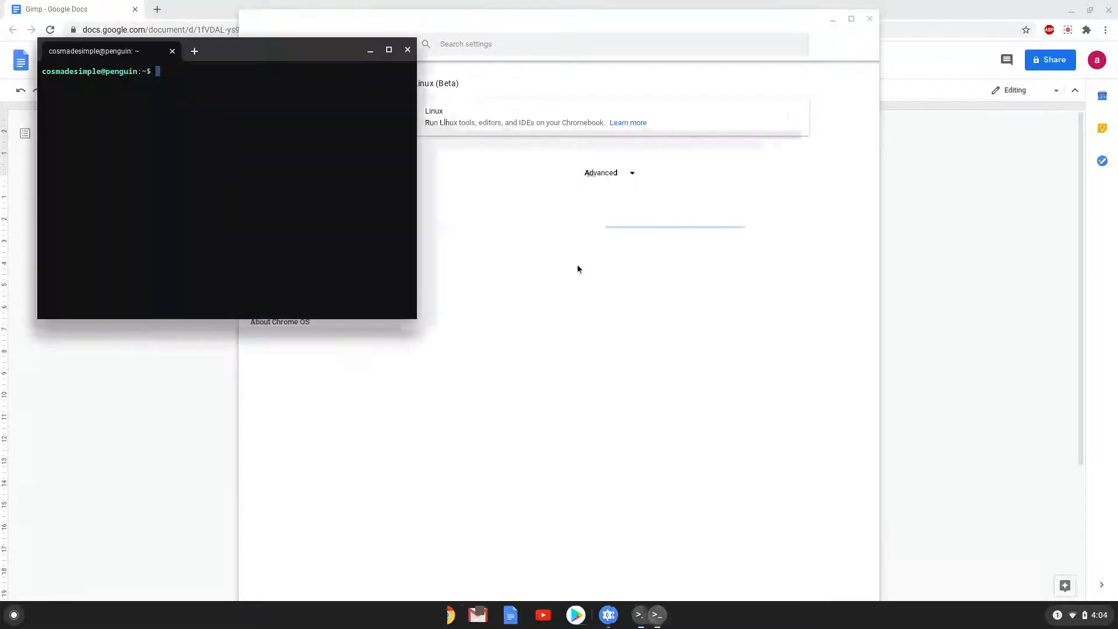
{"action": "mouse_move", "coordinate": [408, 50]}
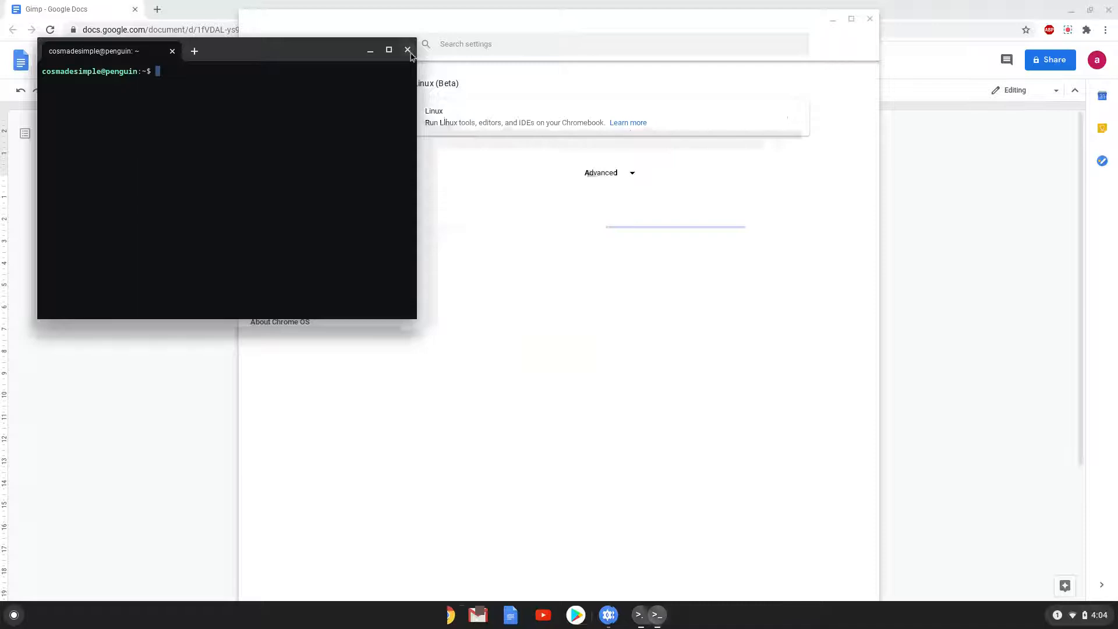
{"action": "left_click", "coordinate": [407, 50]}
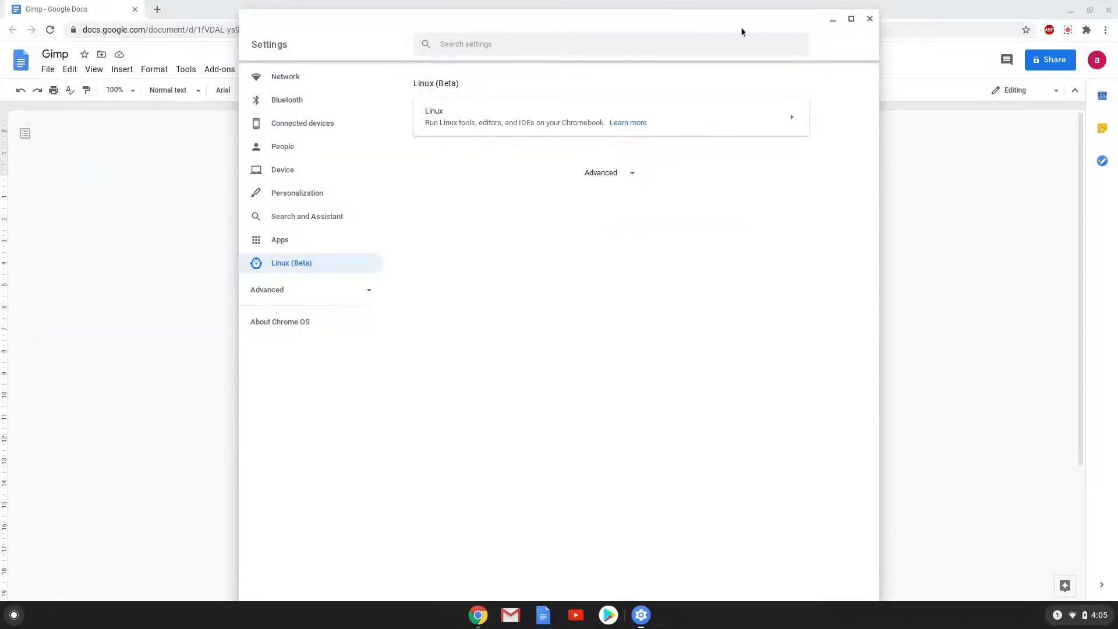
{"action": "left_click", "coordinate": [869, 19]}
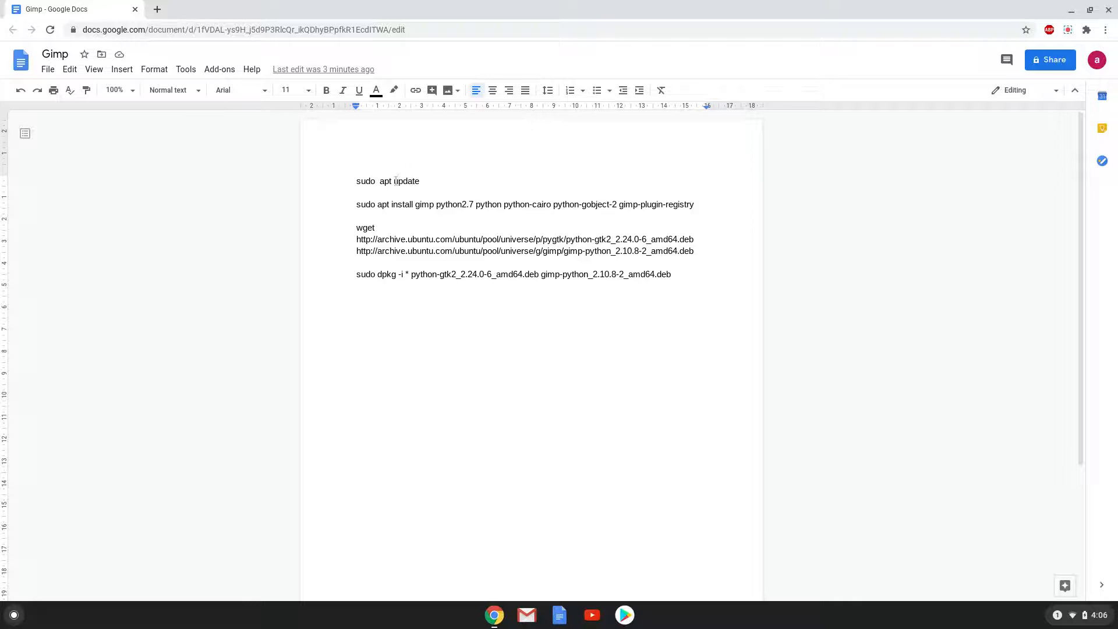
Step: Copy the 'sudo apt update' command from the Google Docs page
{"action": "right_click", "coordinate": [388, 181]}
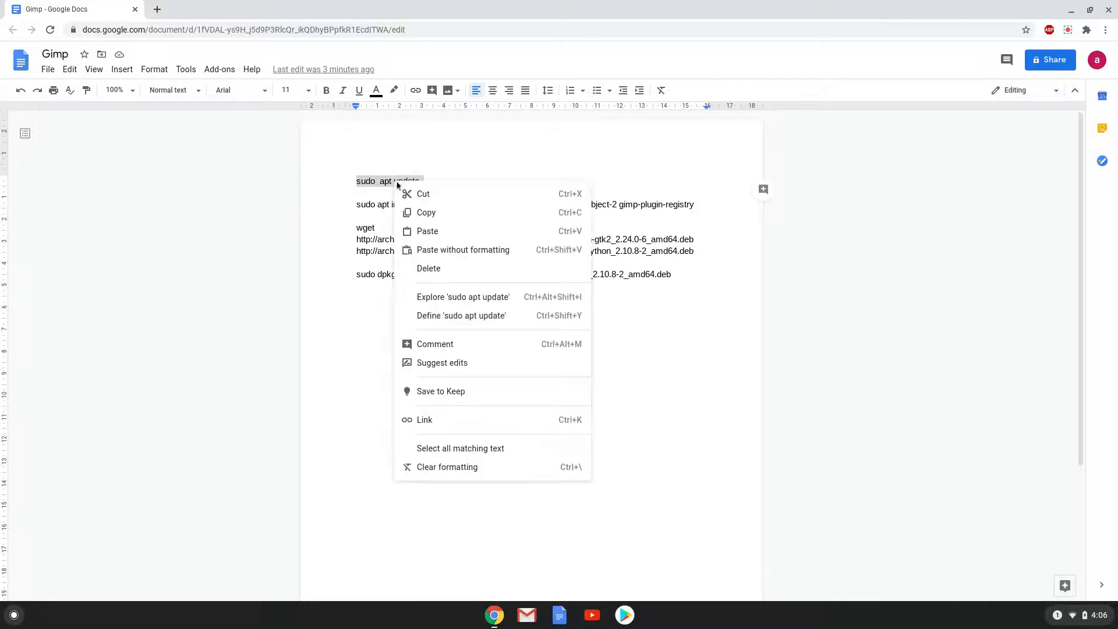
{"action": "left_click", "coordinate": [192, 460]}
{"action": "type", "text": "ter"}
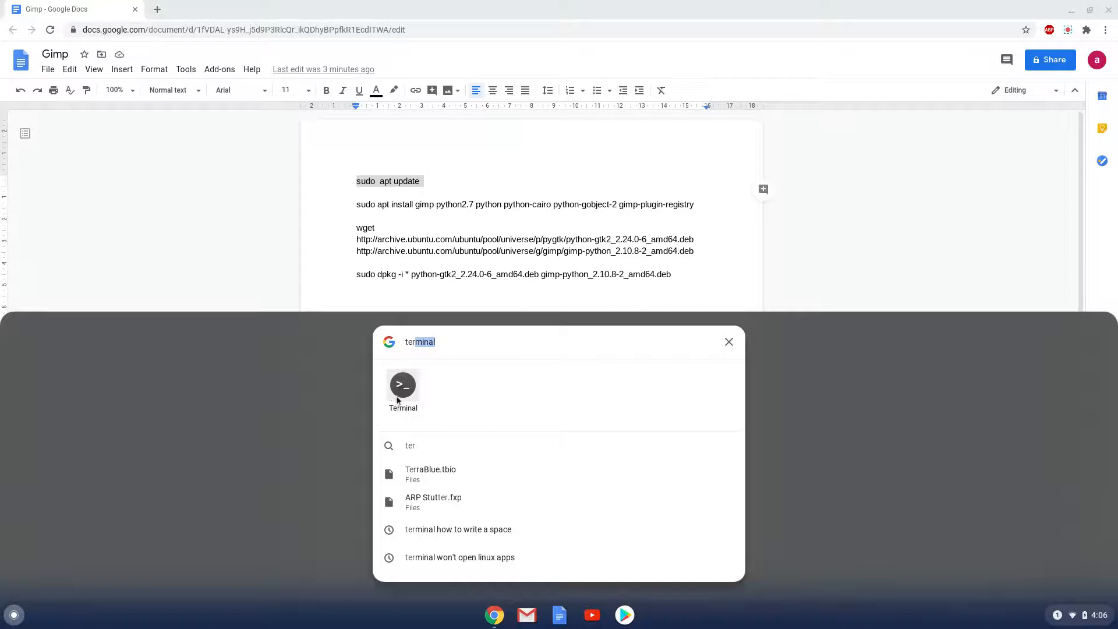
Step: Run 'sudo apt update' in a maximized Linux Terminal, then minimize it
{"action": "left_click", "coordinate": [402, 385]}
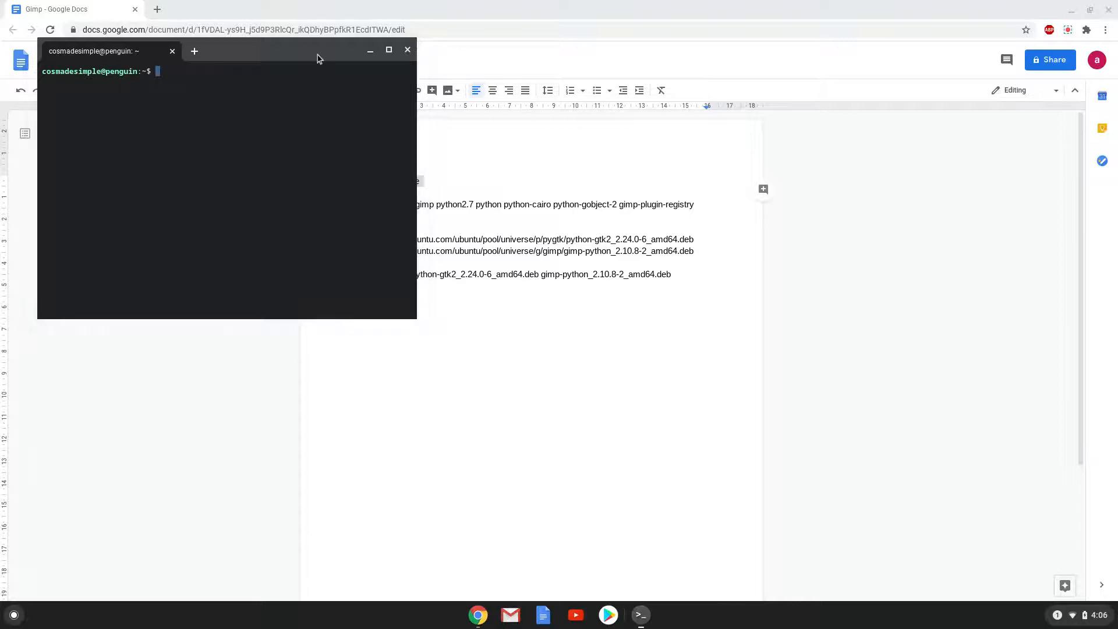
{"action": "left_click", "coordinate": [389, 51]}
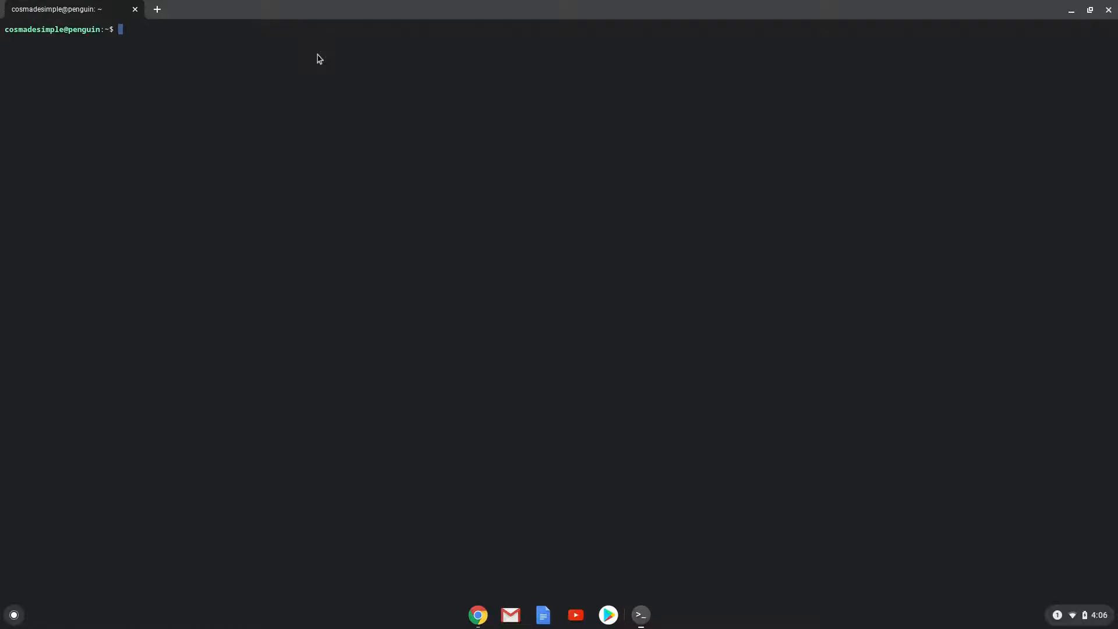
{"action": "type", "text": "sudo  apt update"}
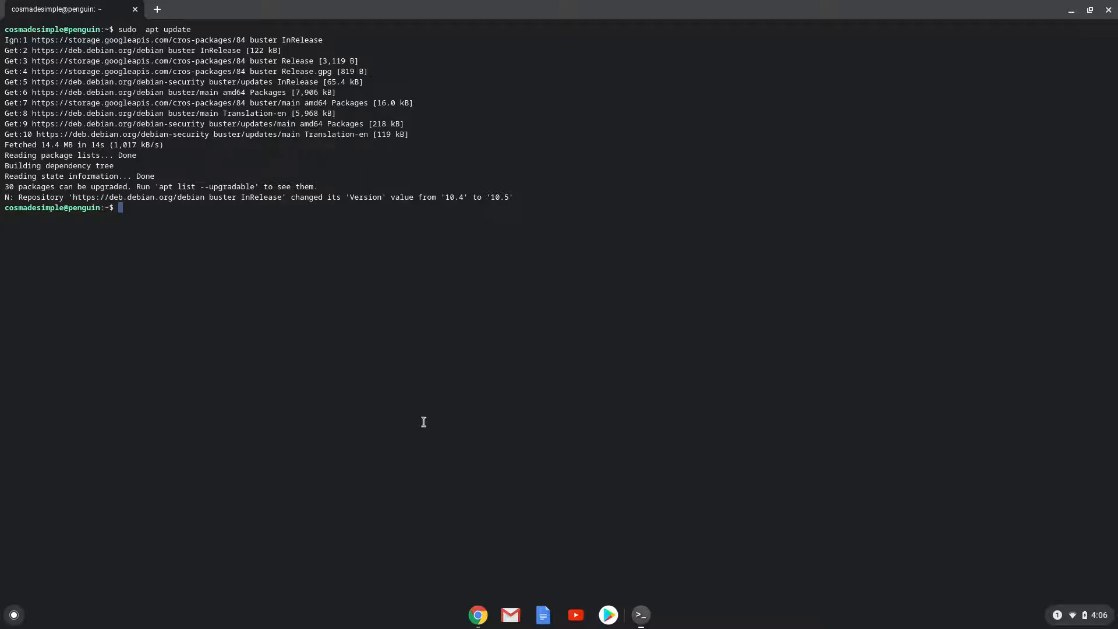
{"action": "left_click", "coordinate": [477, 615]}
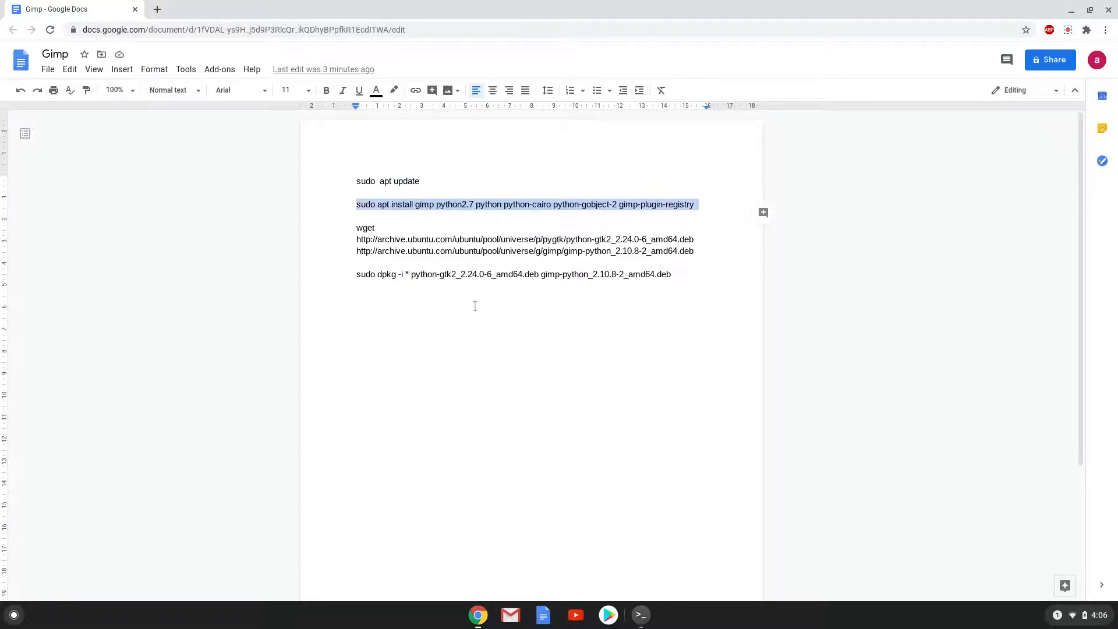
{"action": "mouse_move", "coordinate": [636, 614]}
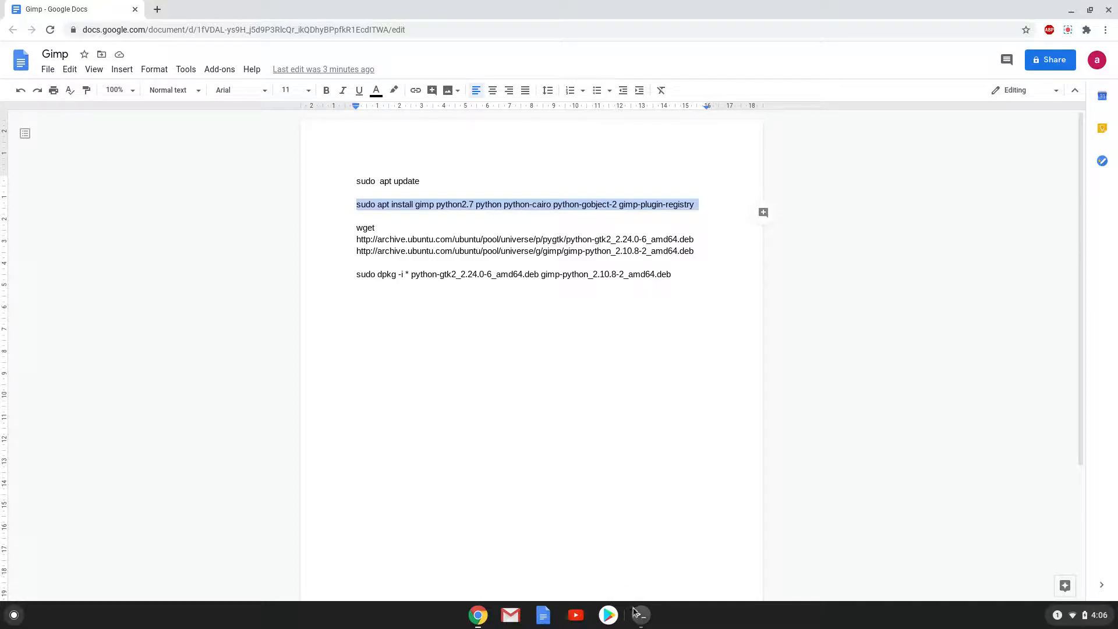
Step: Run the GIMP and Python packages apt install command in the terminal
{"action": "left_click", "coordinate": [639, 615]}
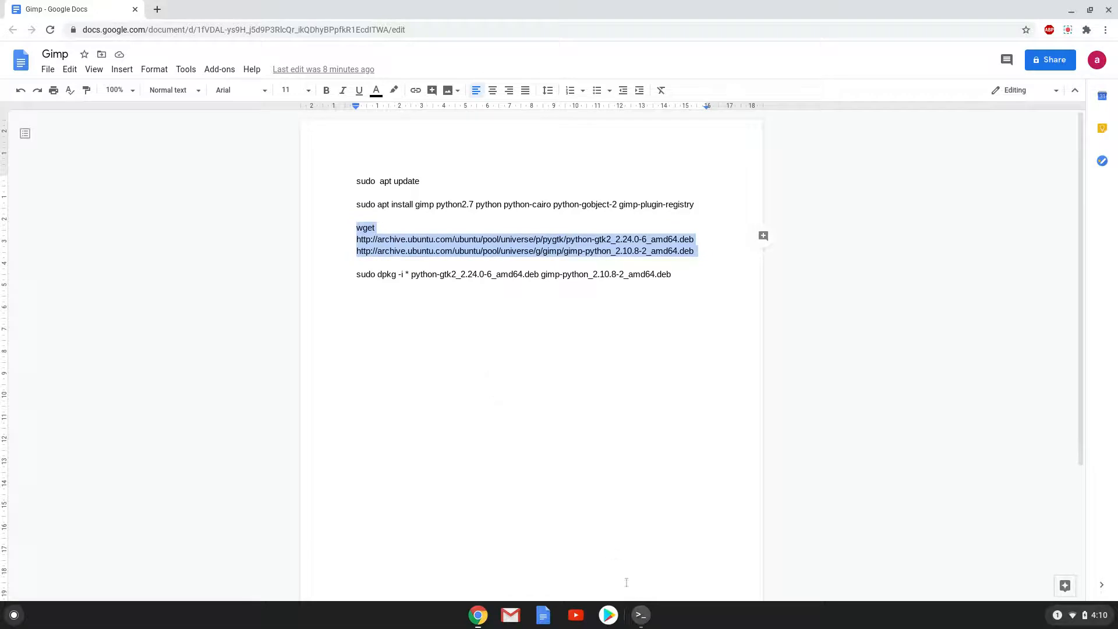
Step: Run the wget downloads for python-gtk2 and gimp-python, then copy the dpkg line
{"action": "left_click", "coordinate": [639, 615]}
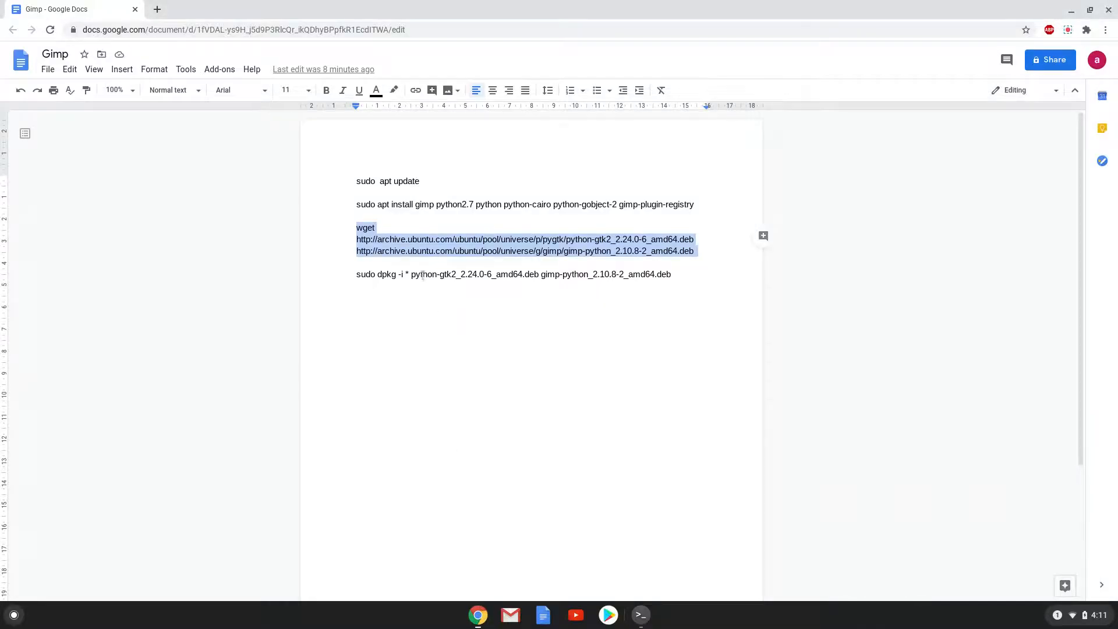
{"action": "right_click", "coordinate": [420, 274]}
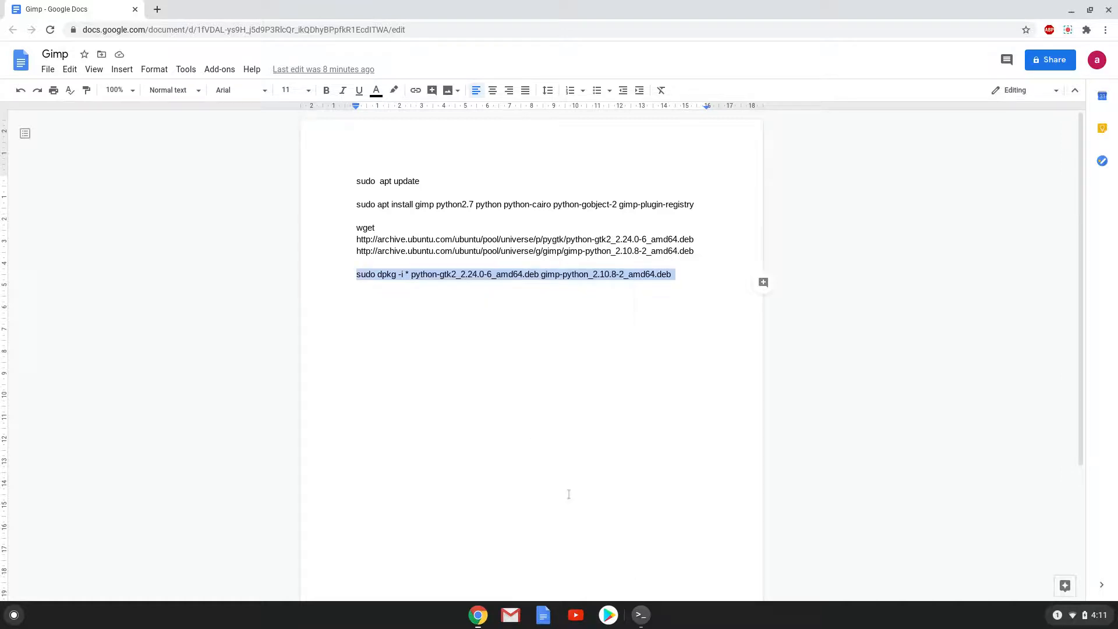
Step: Run 'sudo dpkg -i' on python-gtk2_2.24.0-6 and gimp-python_2.10.8-2 .deb packages
{"action": "left_click", "coordinate": [640, 614]}
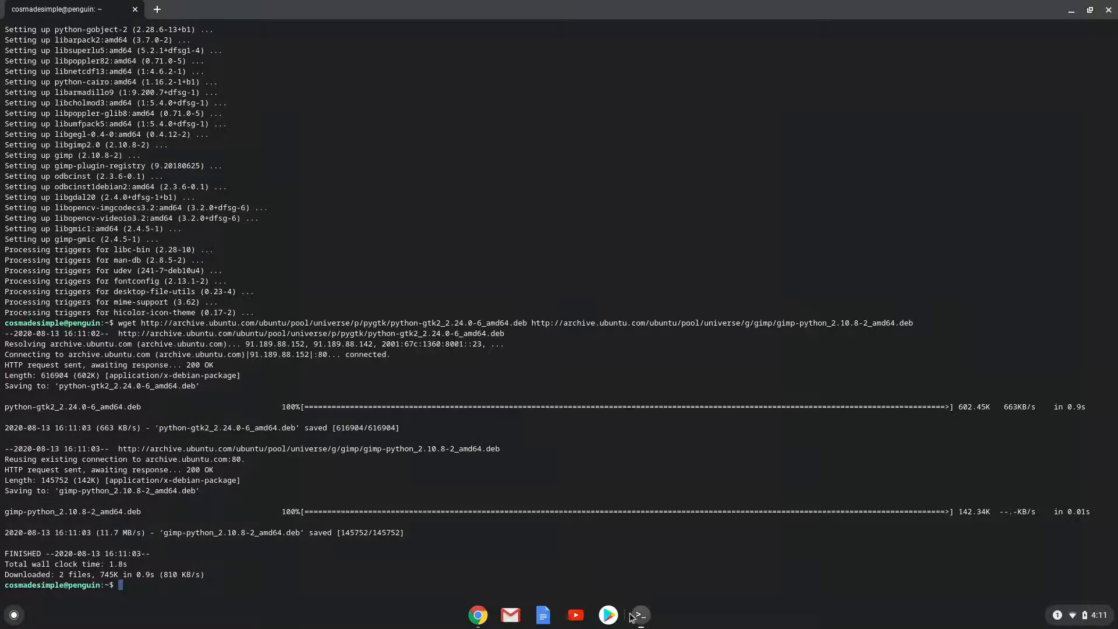
{"action": "type", "text": "sudo dpkg -i * python-gtk2_2.24.0-6_amd64.deb gimp-python_2.10.8-2_amd64.deb"}
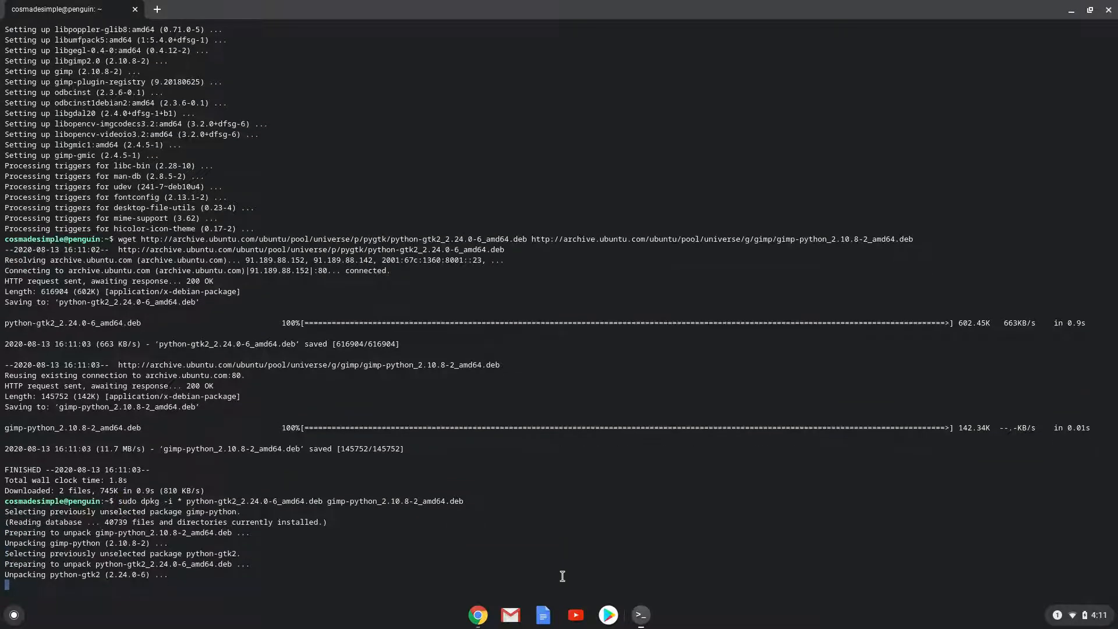